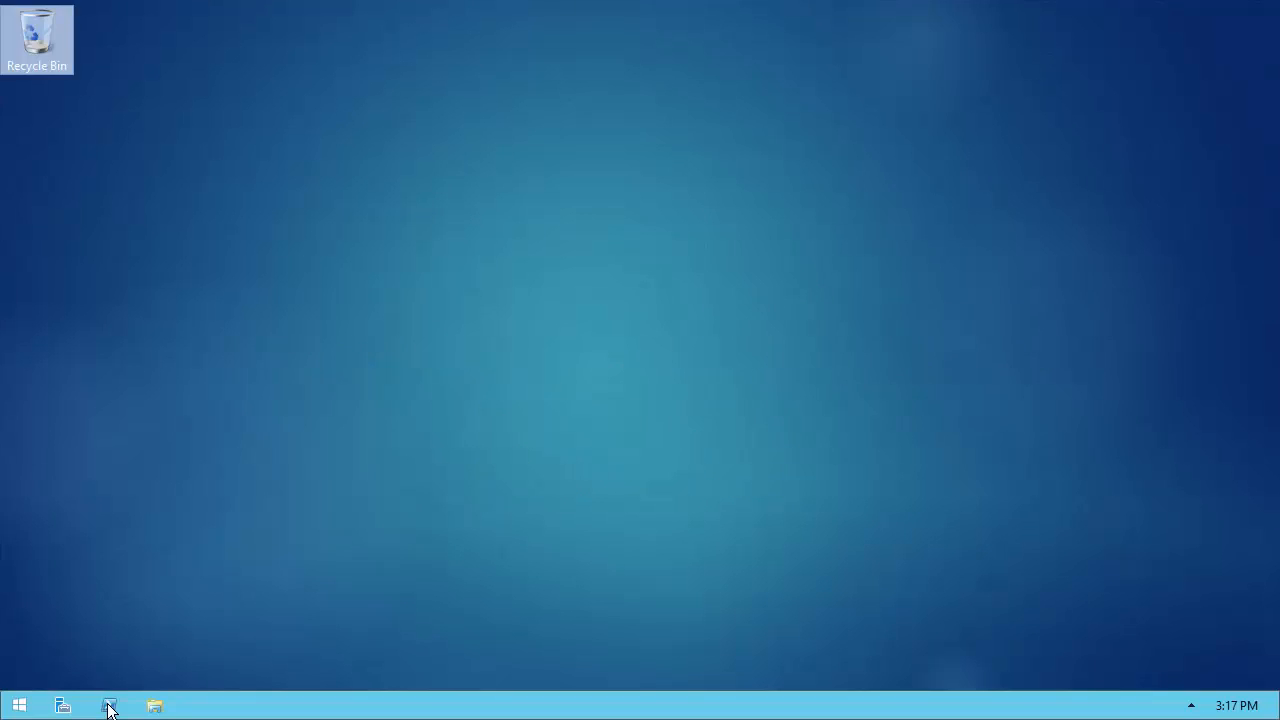
- Launch PowerShell ISE from the taskbar showing the HelloWorld configuration example
{"action": "left_click", "coordinate": [110, 706]}
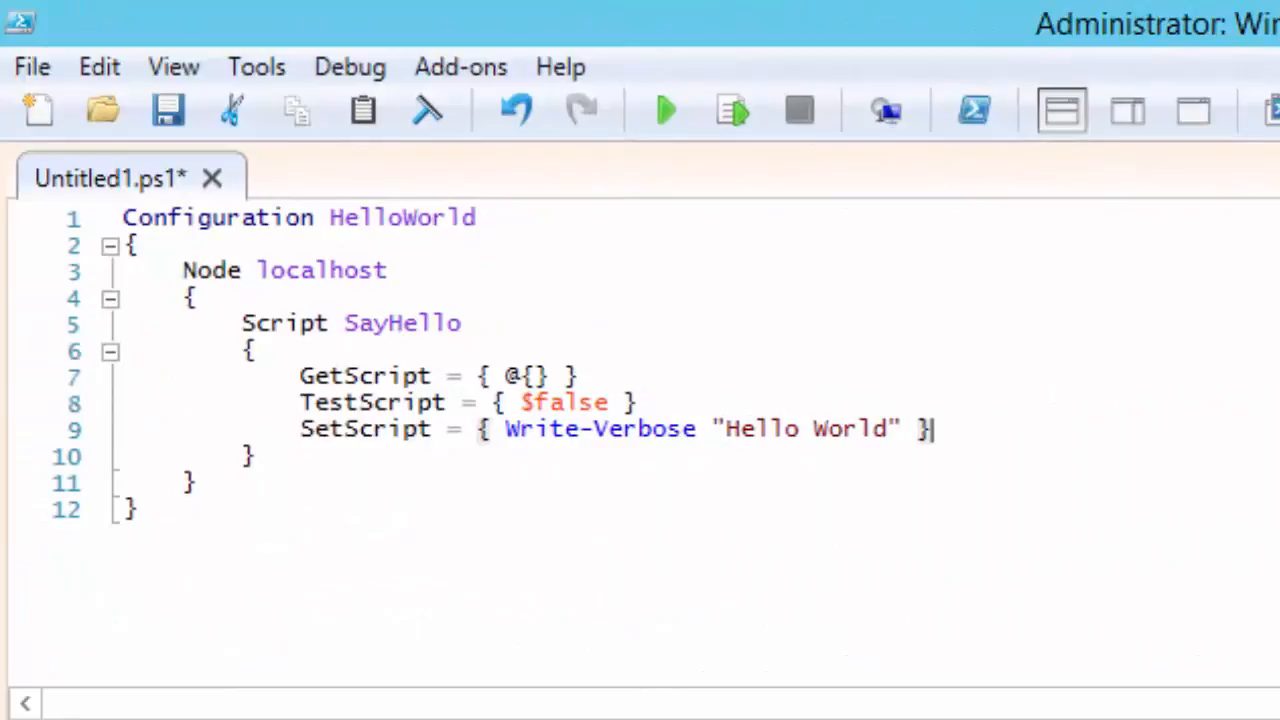
- Start a fresh empty Untitled1.ps1 script, discarding the example
{"action": "left_click", "coordinate": [664, 110]}
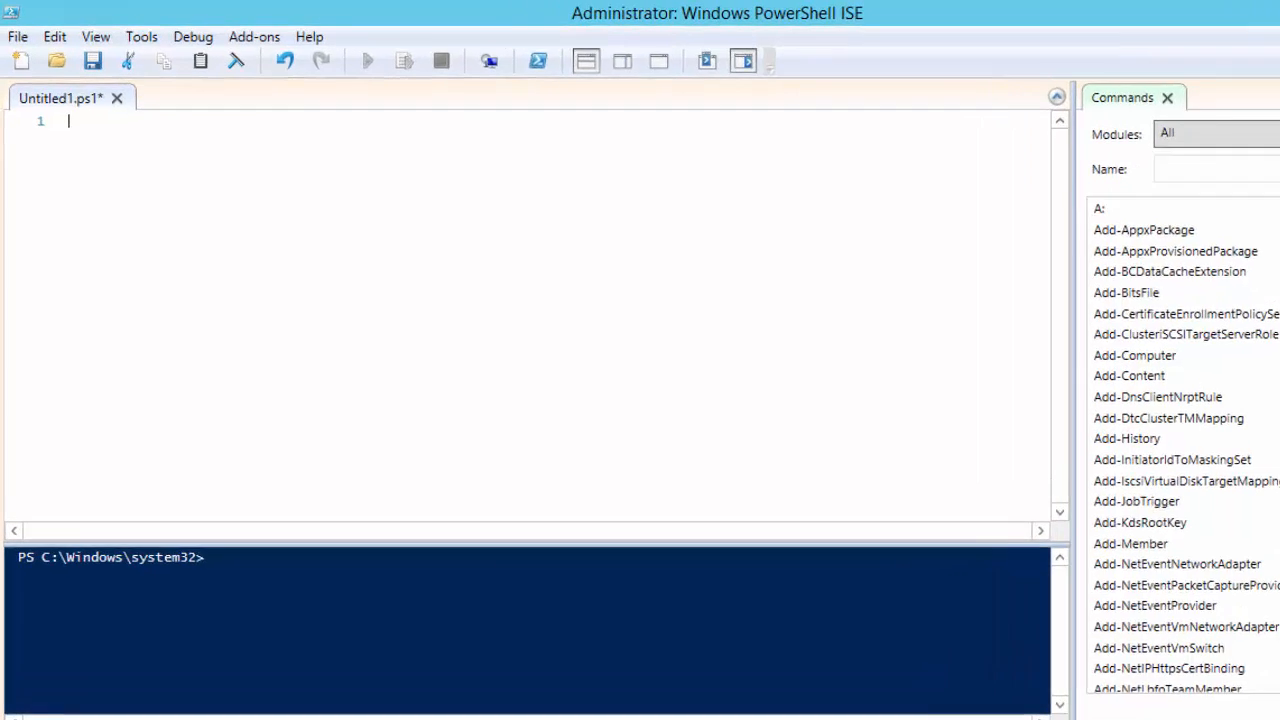
- Begin the $text here-string with @' and a Script FriendlyName resource block
{"action": "type", "text": "$text"}
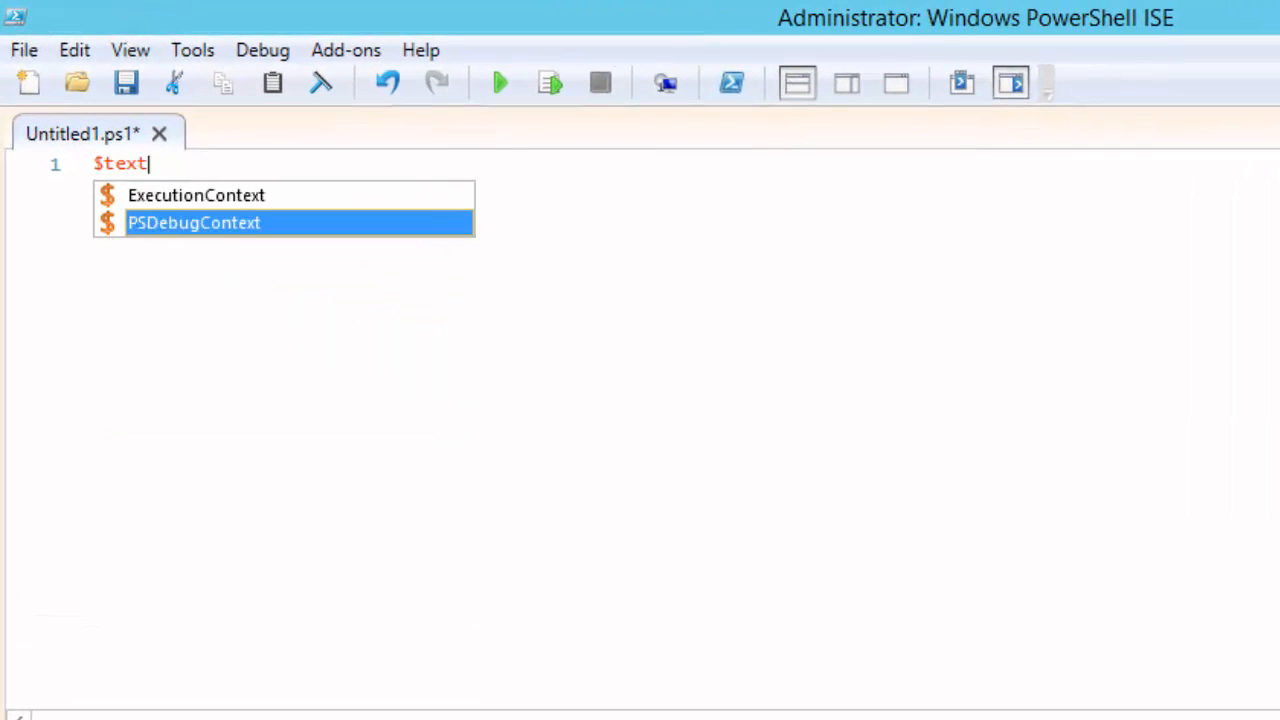
{"action": "key", "text": "Escape"}
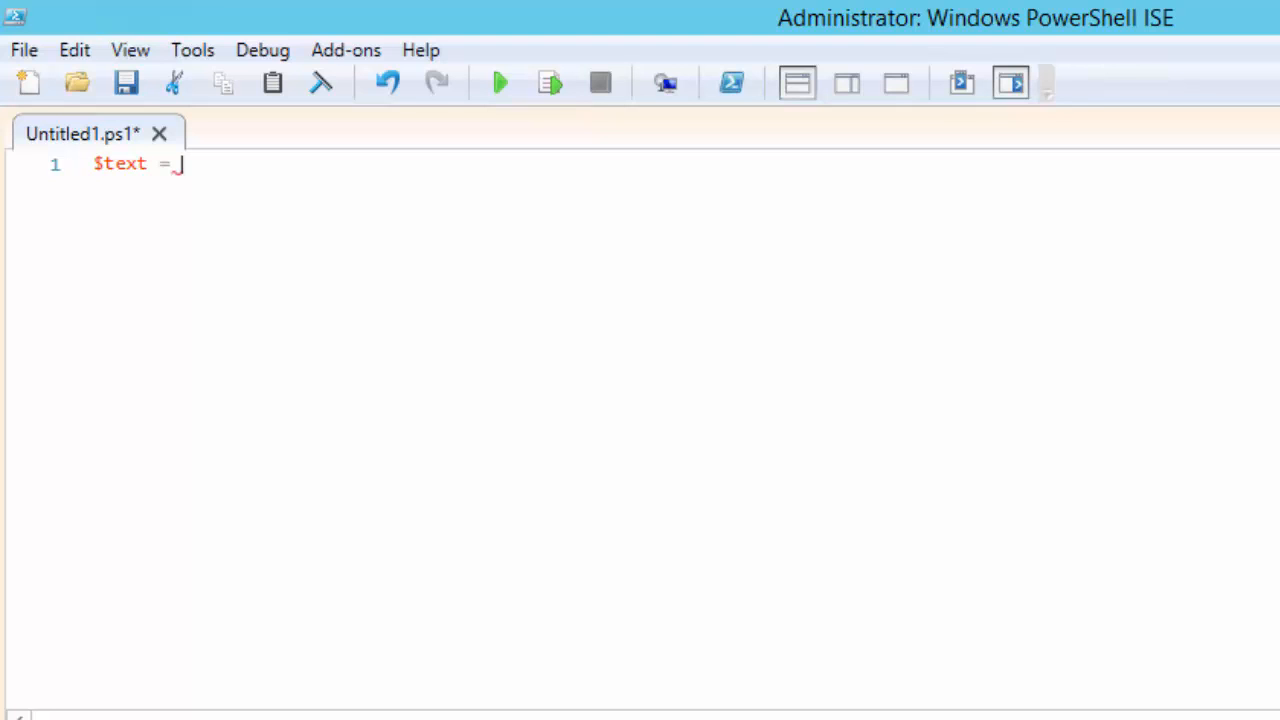
{"action": "type", "text": "@'"}
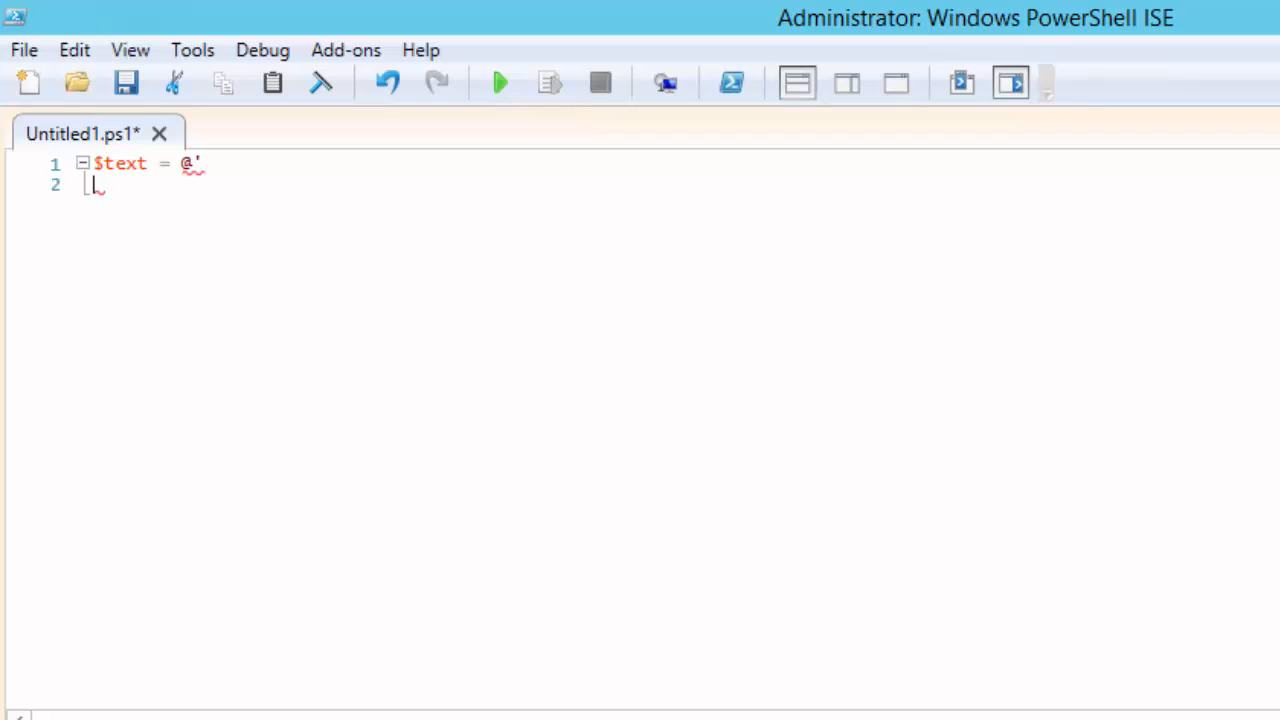
{"action": "type", "text": "Script Frien"}
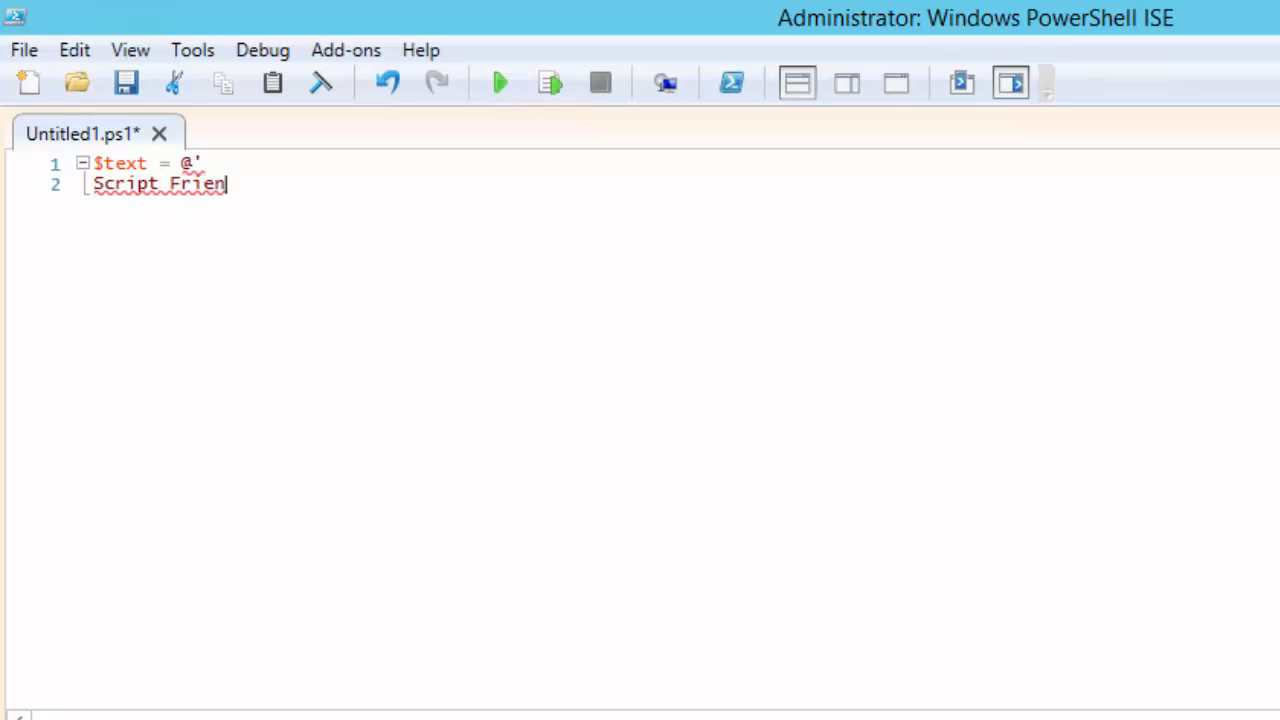
{"action": "type", "text": "dlyName"}
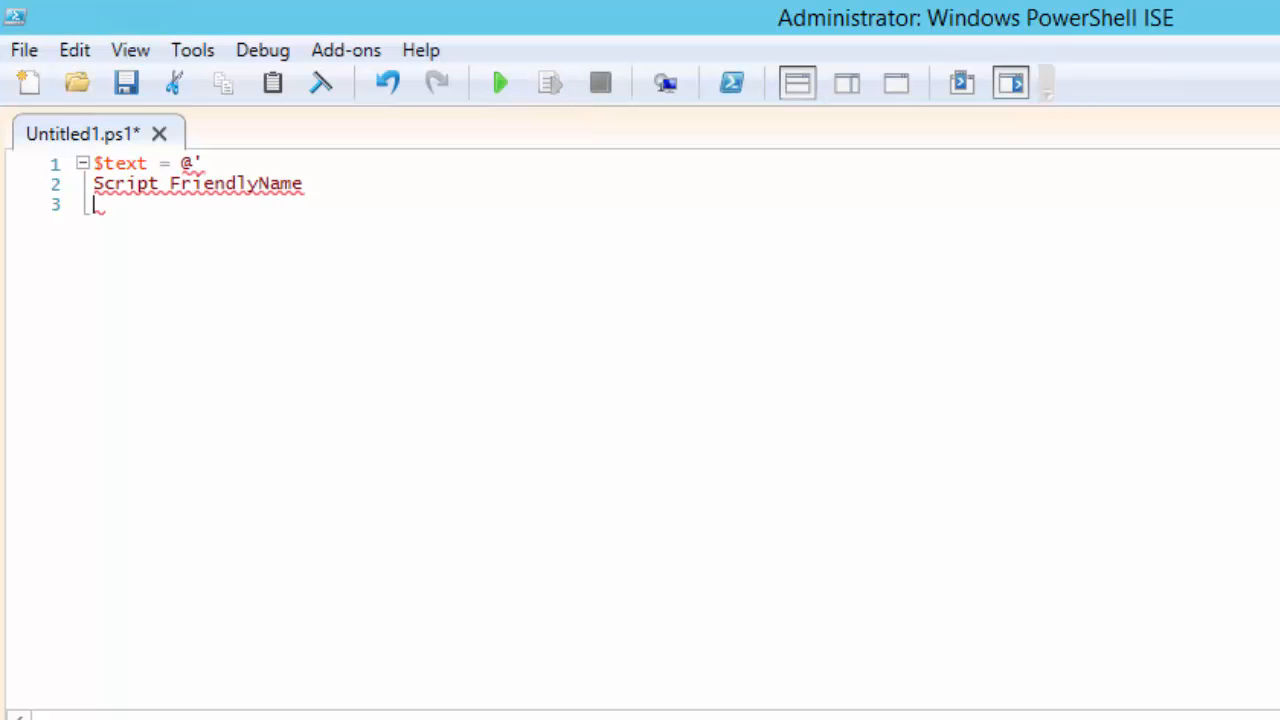
{"action": "type", "text": "{"}
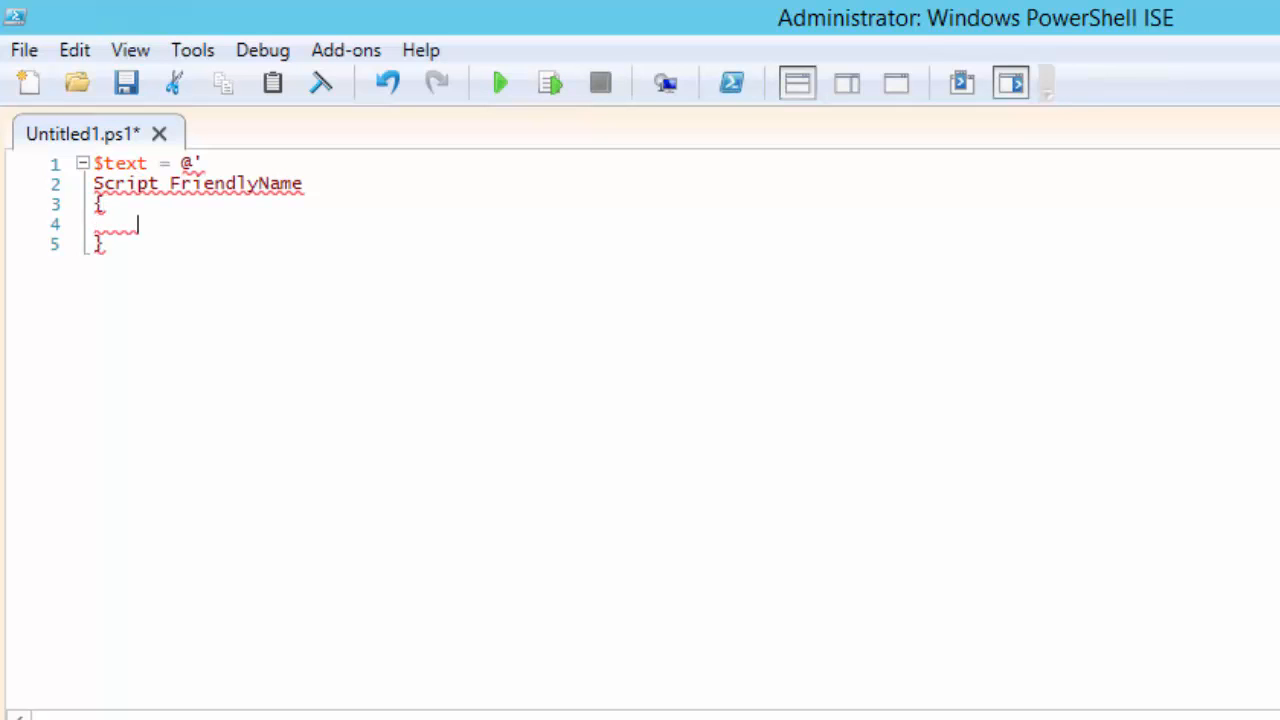
- Add GetScript, TestScript and empty SetScript blocks and close the here-string with '@
{"action": "type", "text": "GetScript = { @{}"}
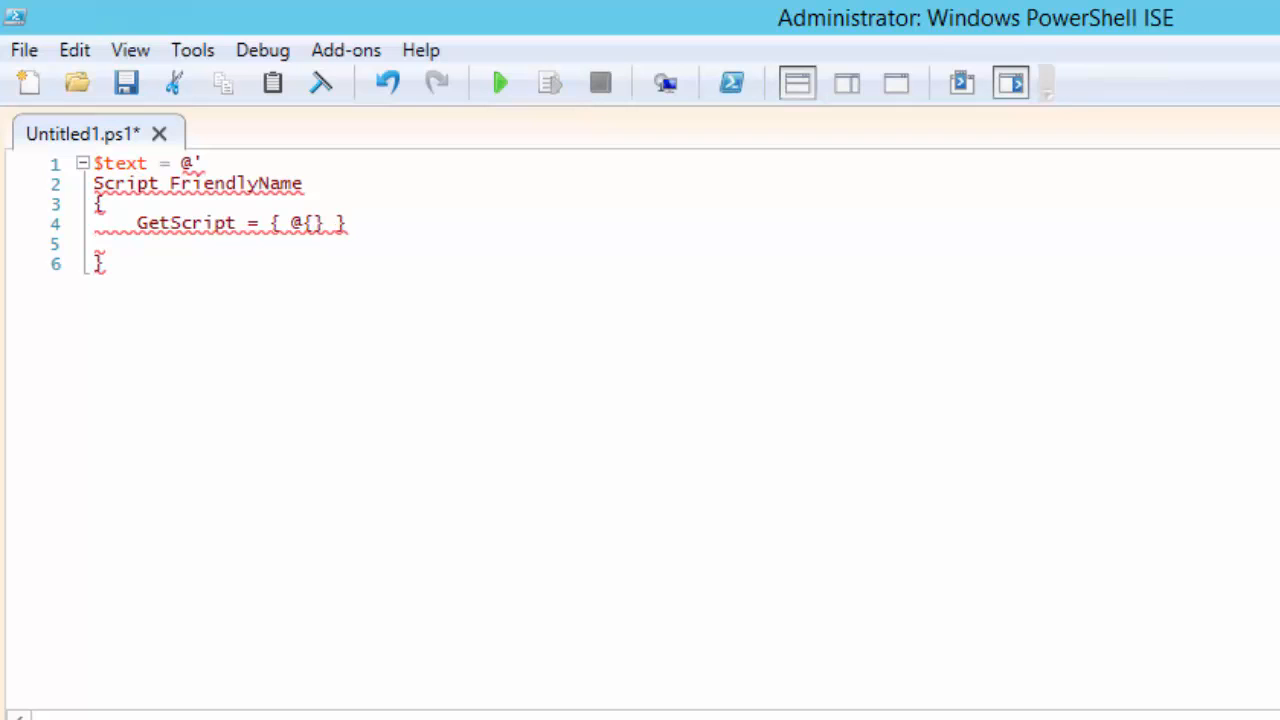
{"action": "type", "text": "TestScript = { $fa"}
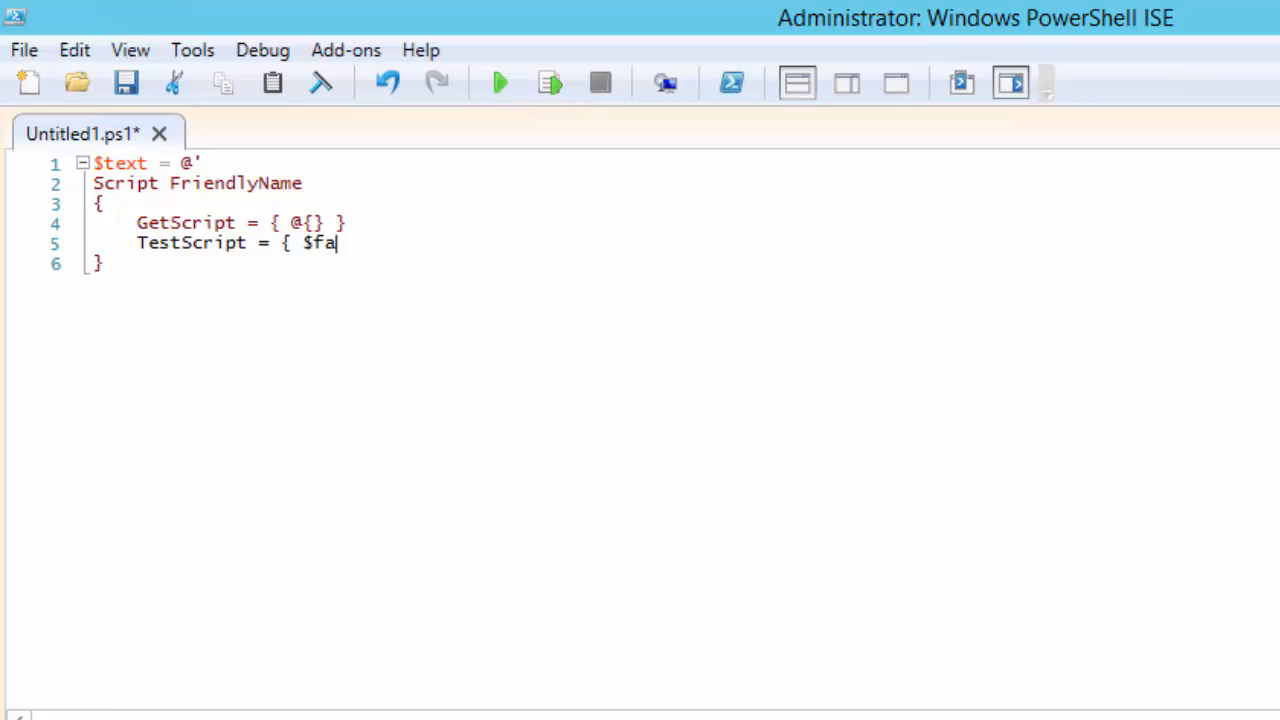
{"action": "type", "text": "lse }"}
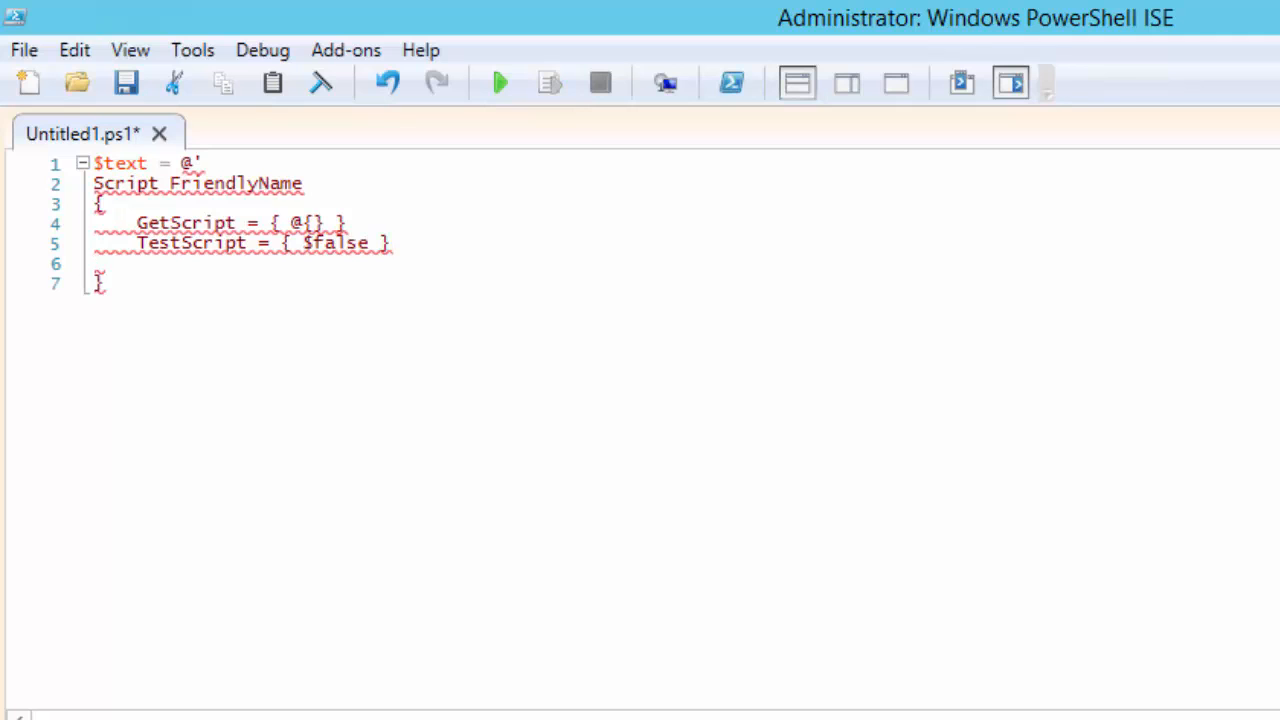
{"action": "type", "text": "SetScript"}
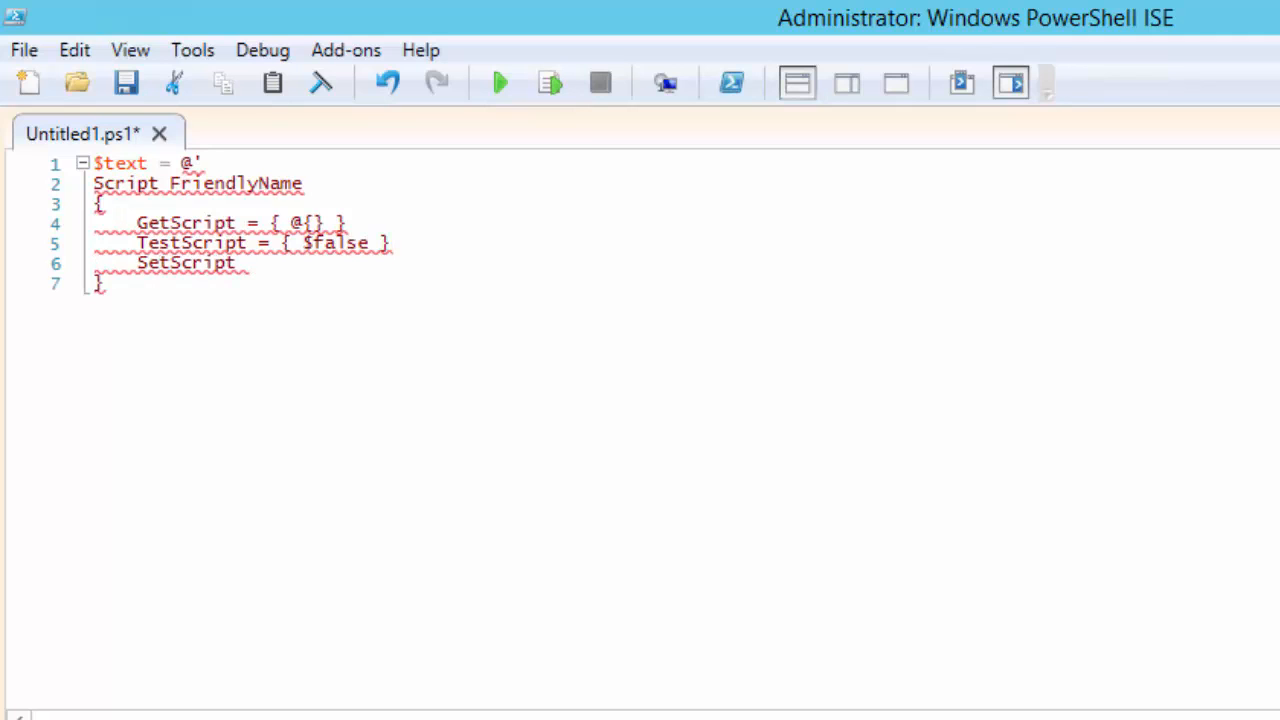
{"action": "type", "text": "= {}"}
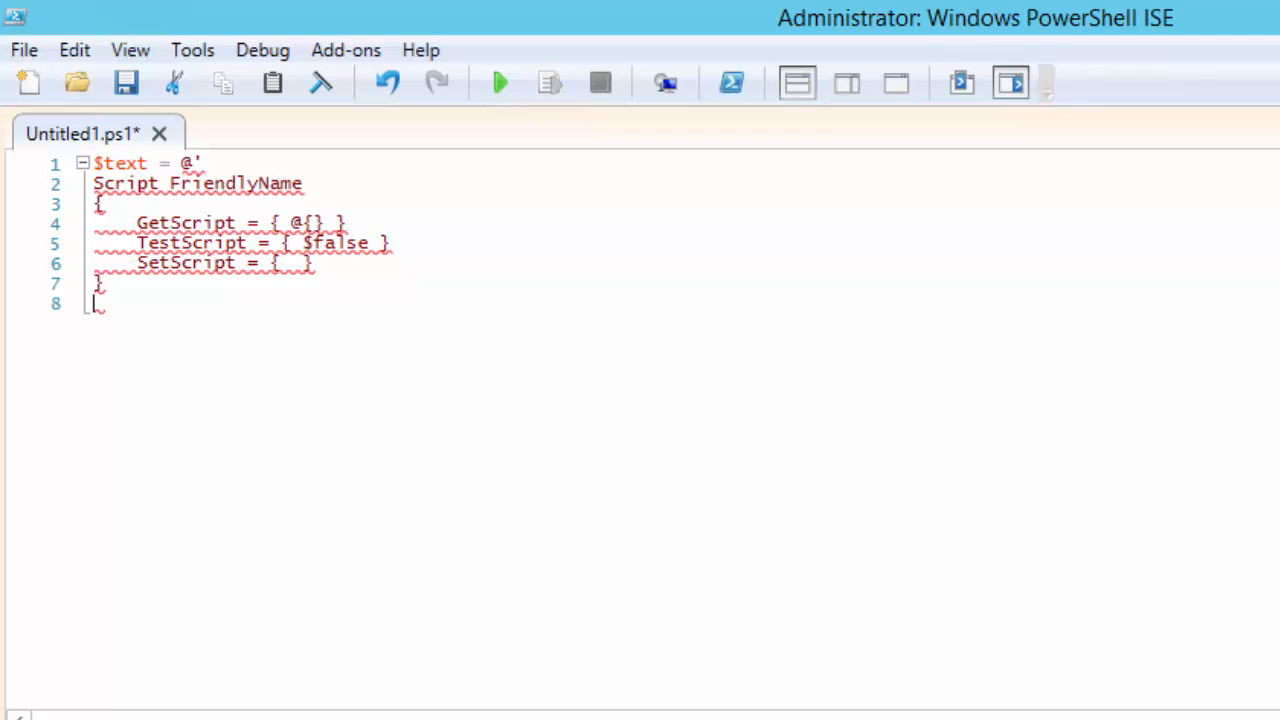
{"action": "type", "text": "'@"}
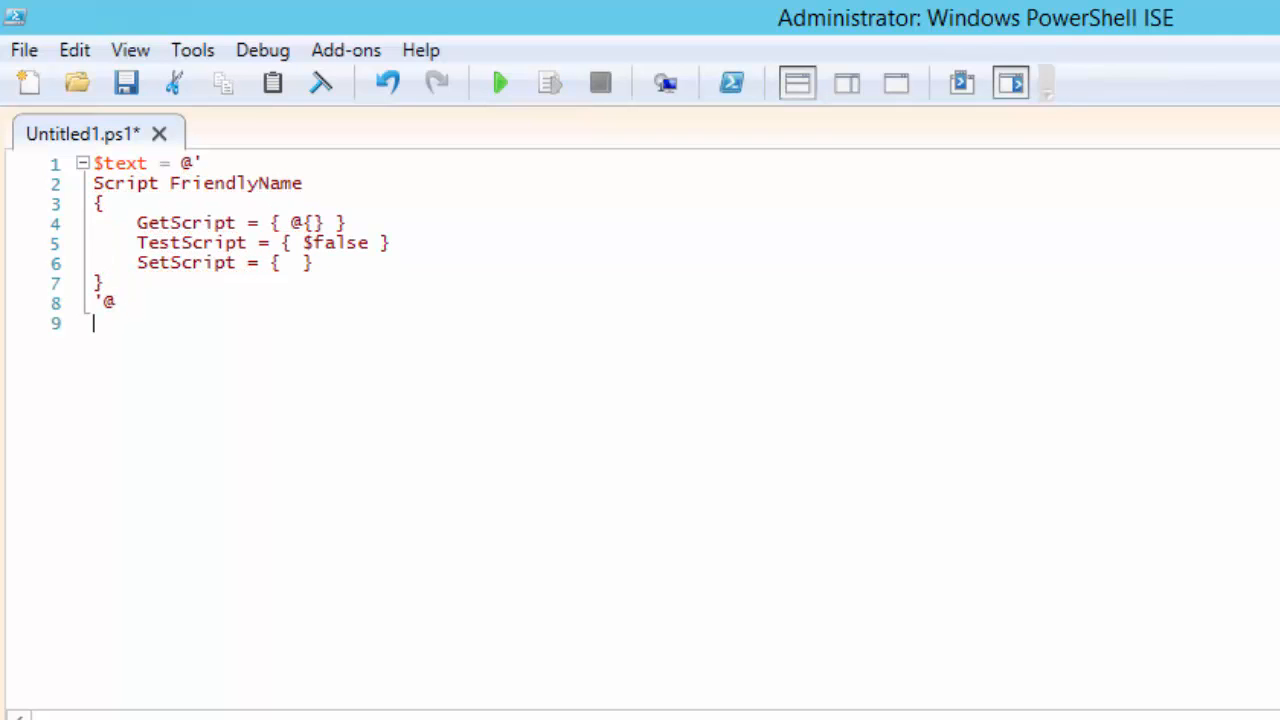
- Call New-IseSnippet with -Text $text, title "Script Resource" and description "Creates Script Resource"
{"action": "type", "text": "Ne"}
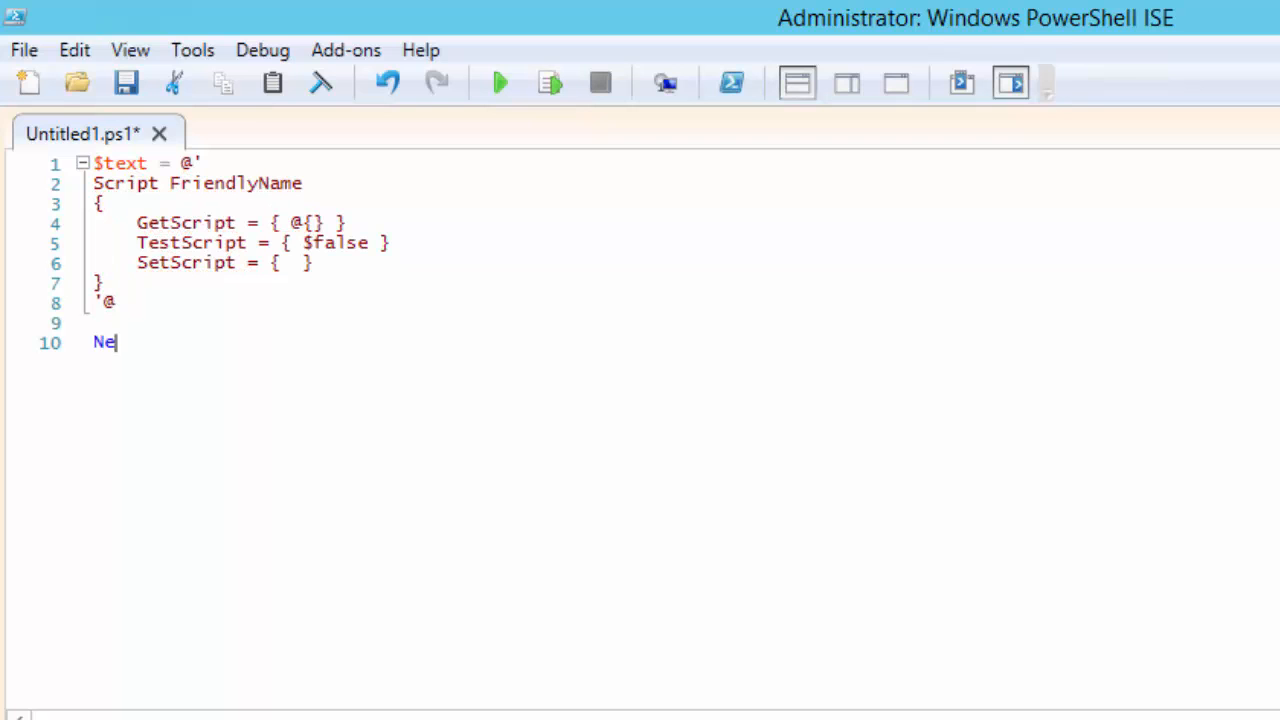
{"action": "type", "text": "w-is"}
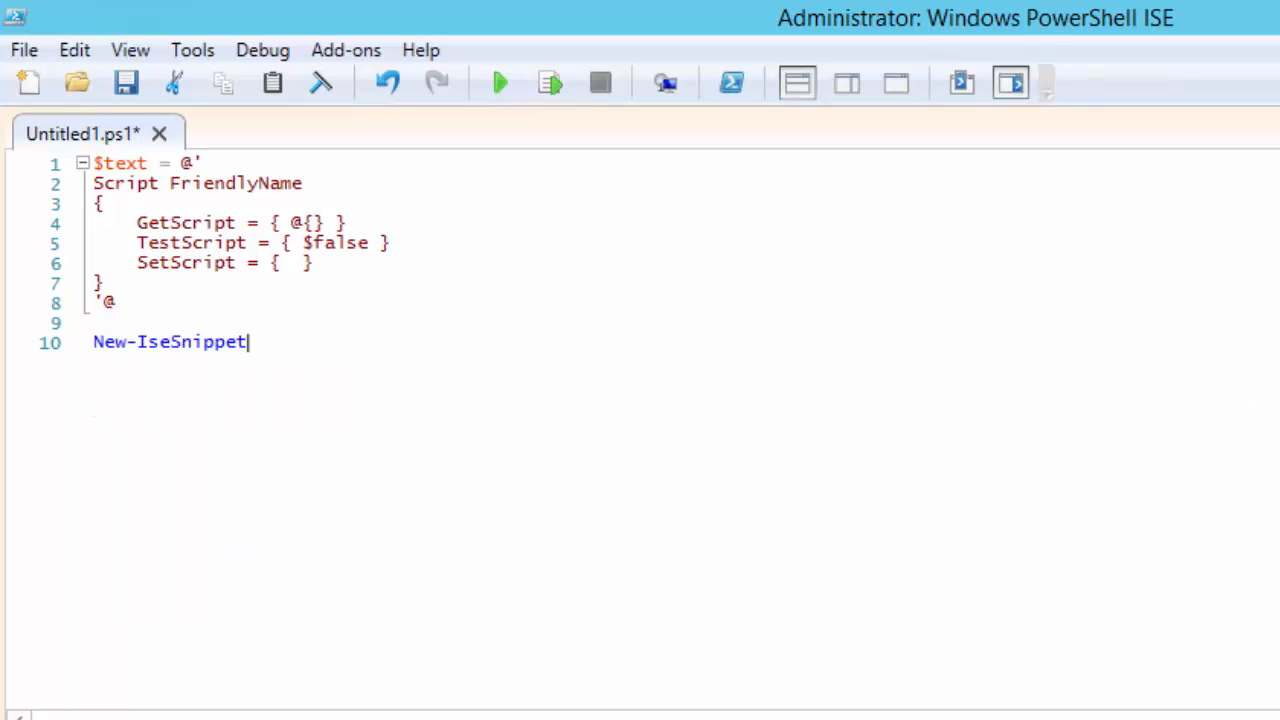
{"action": "type", "text": "-tex"}
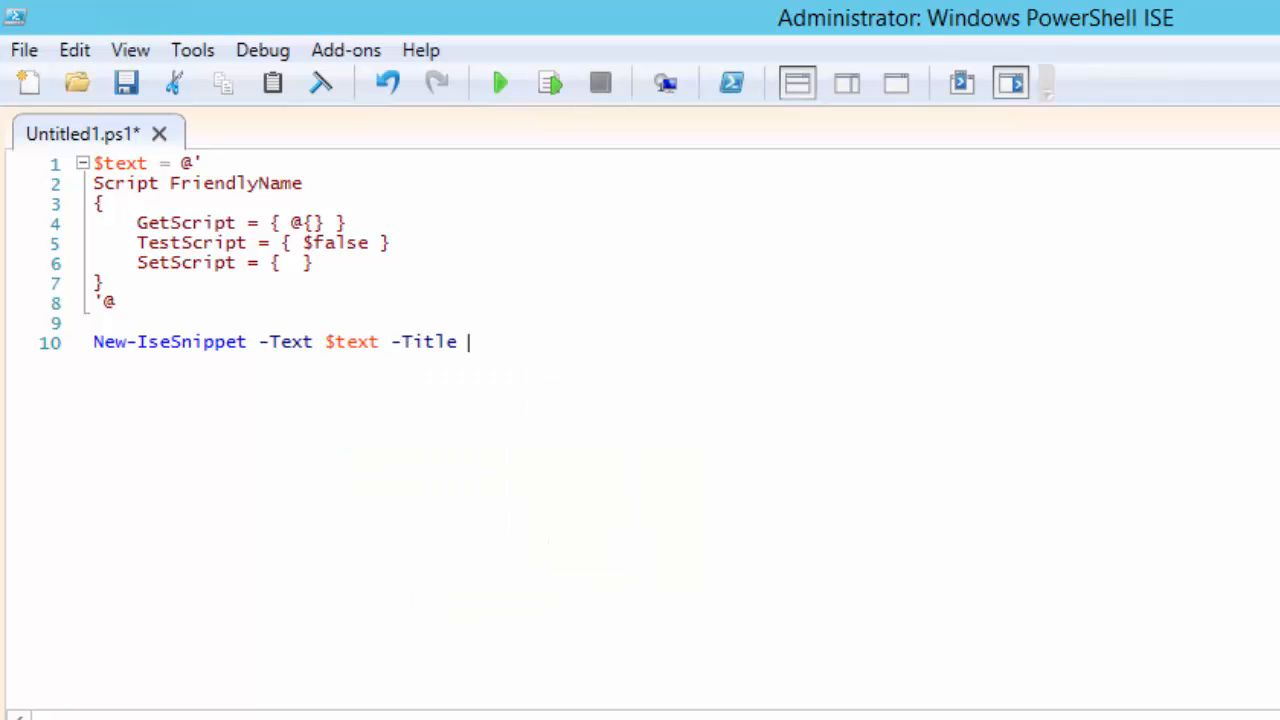
{"action": "type", "text": "\"Script Resource"}
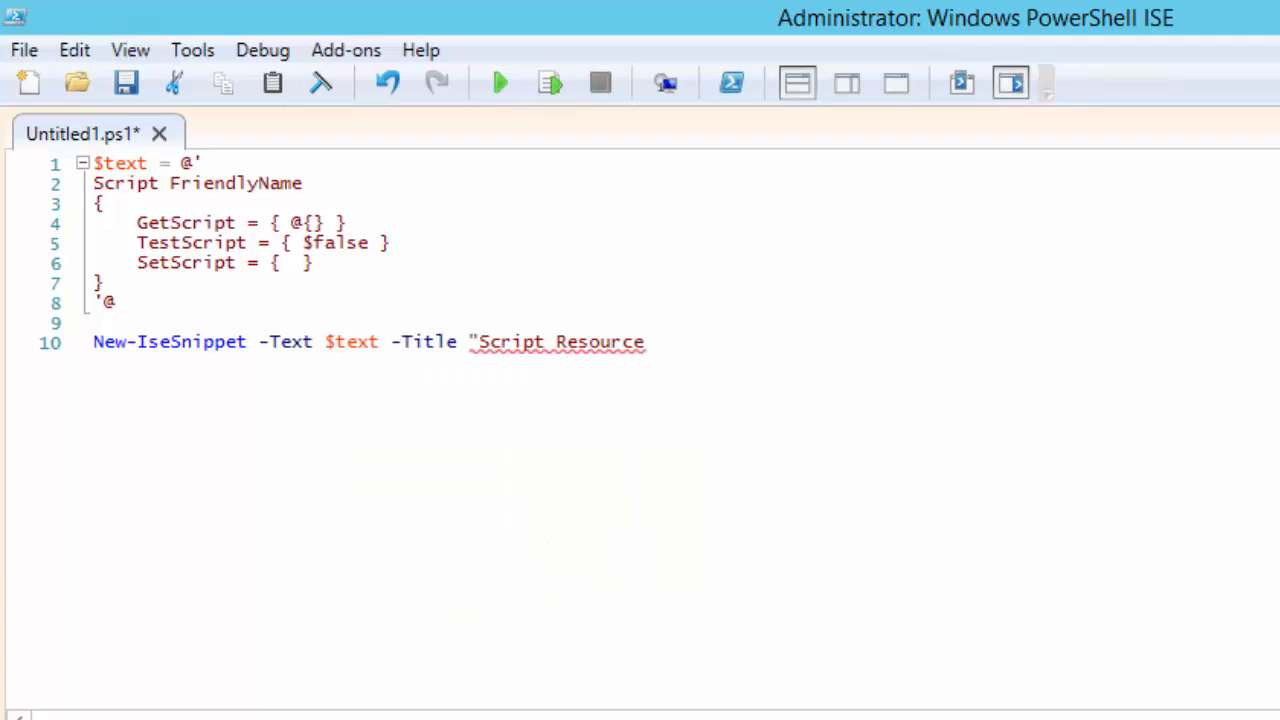
{"action": "type", "text": "-Description \"Creates"}
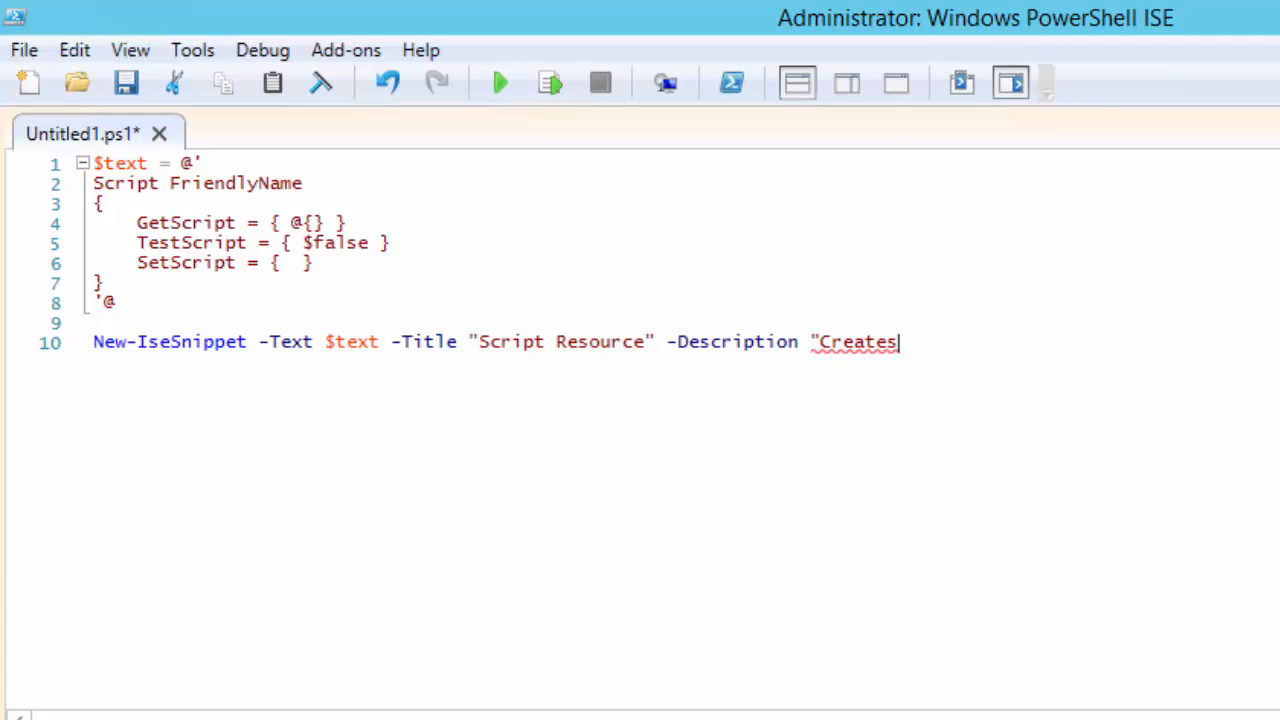
{"action": "type", "text": "Script Resource\""}
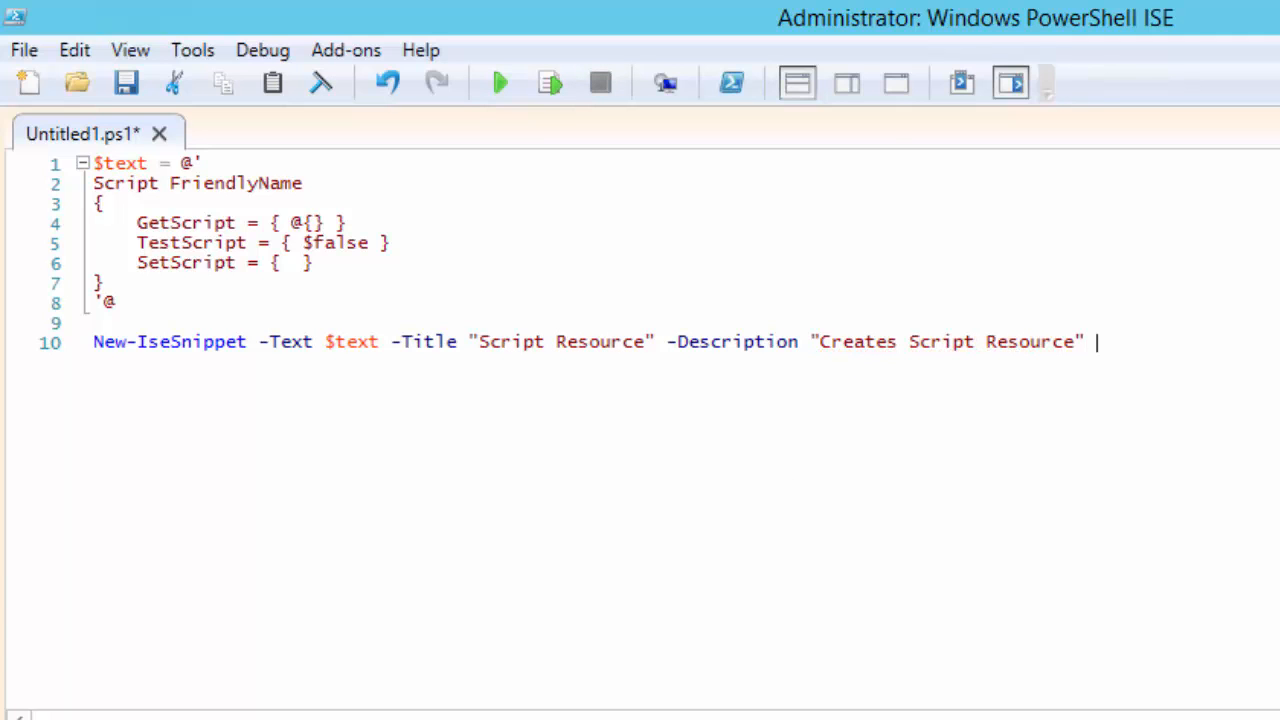
- Add -CaretOffset 96 and -Author "Donovan Brown" to the New-IseSnippet call
{"action": "type", "text": "-c"}
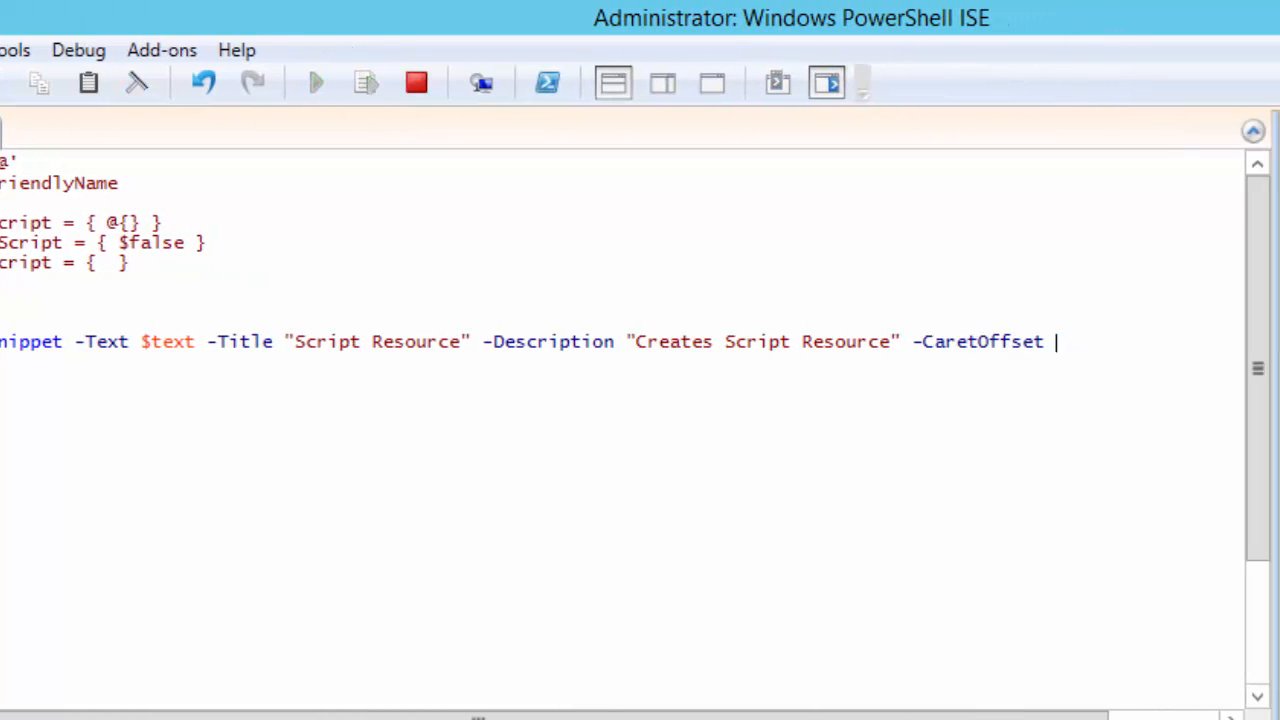
{"action": "type", "text": "96"}
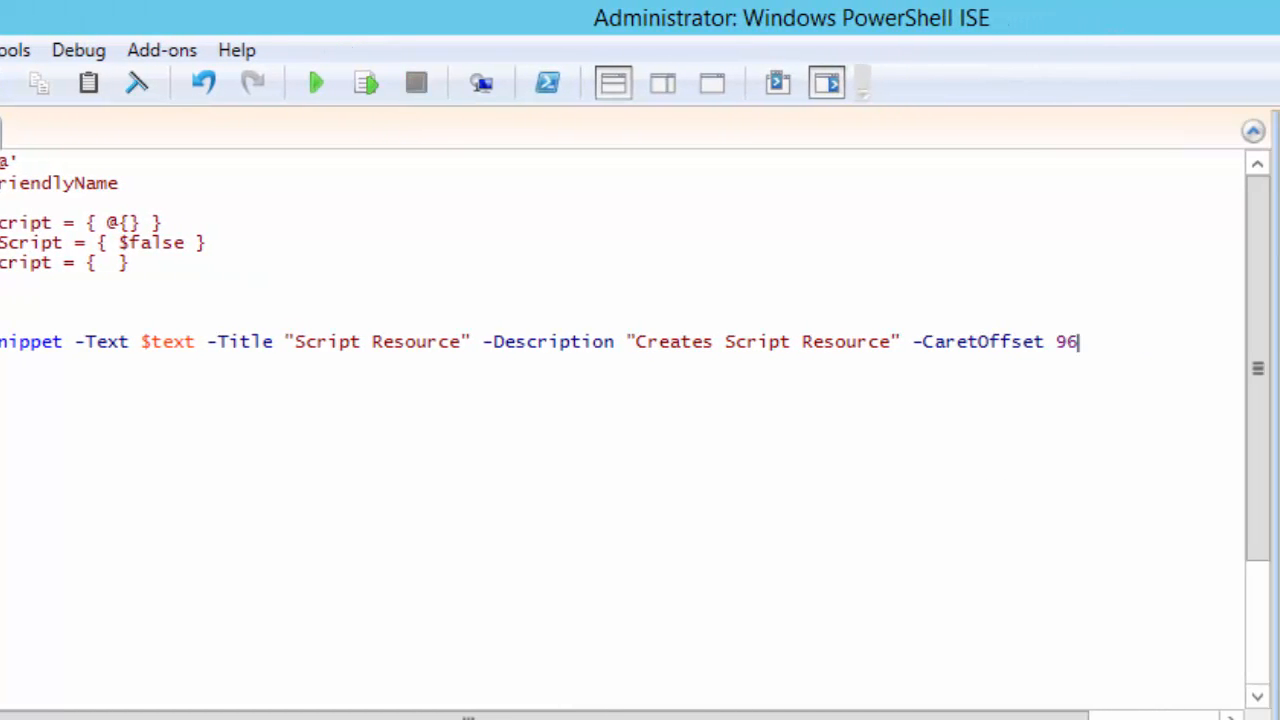
{"action": "type", "text": "-Author"}
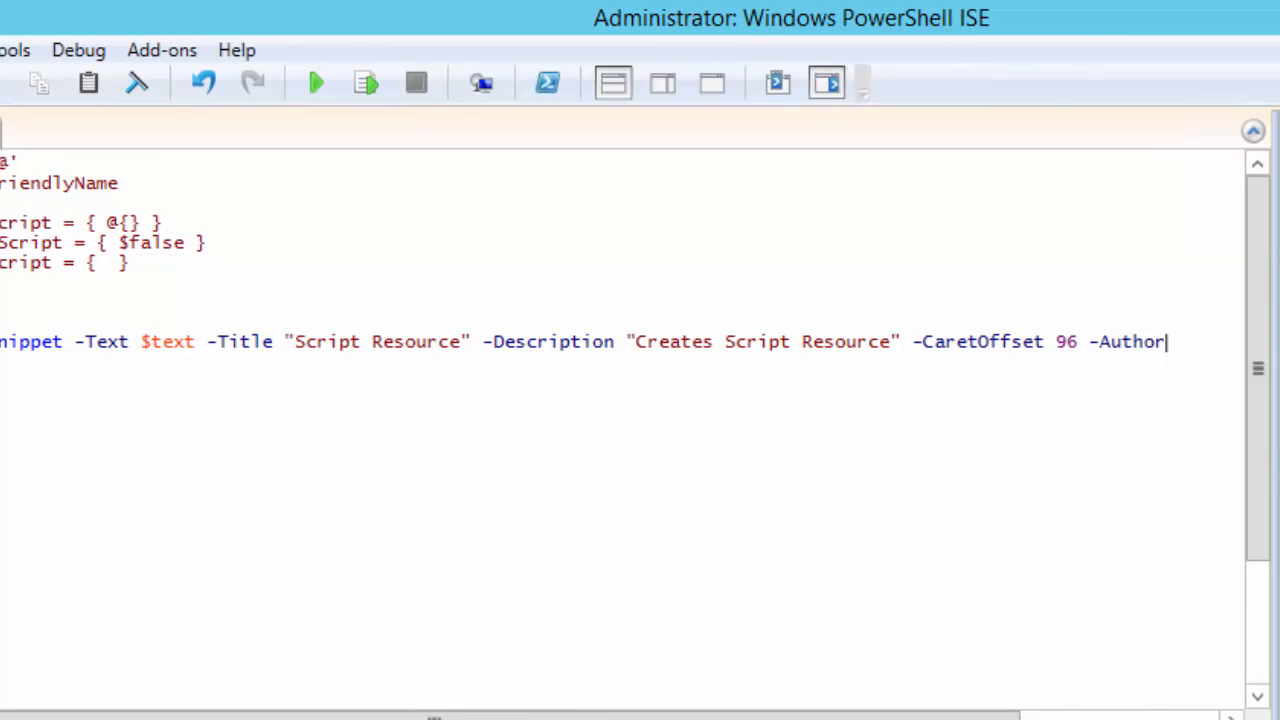
{"action": "type", "text": "\"Donov"}
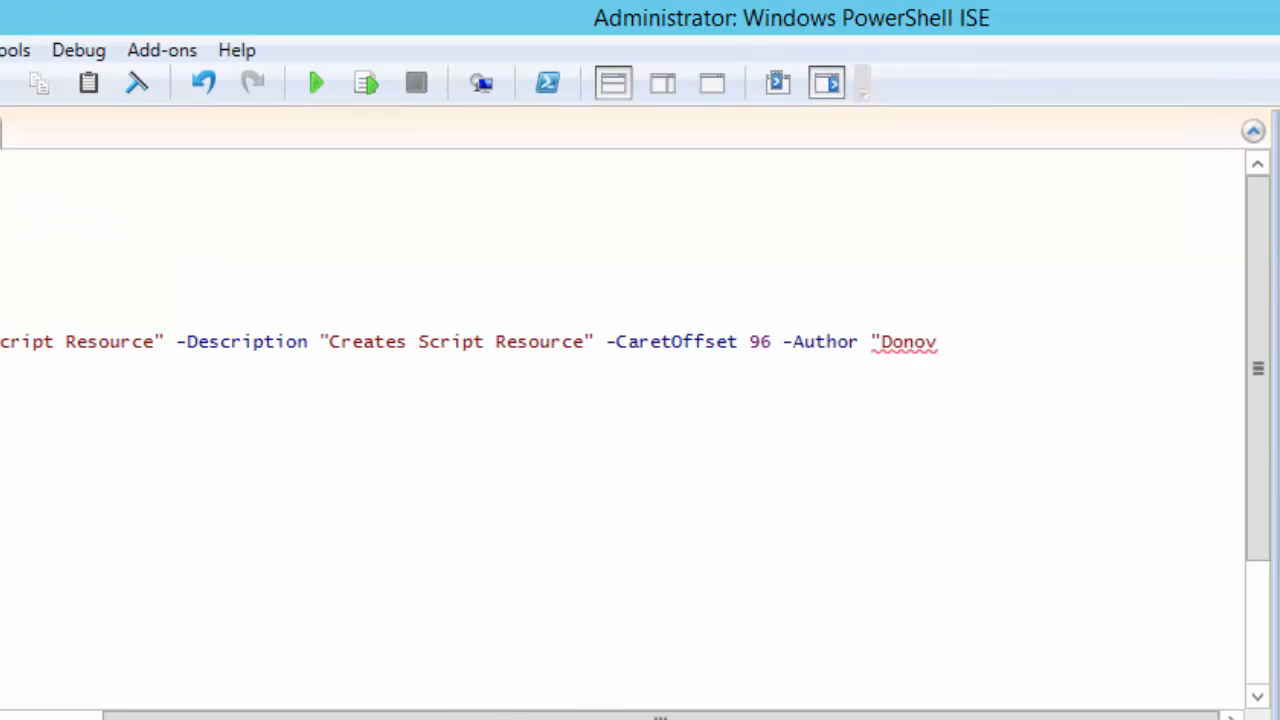
{"action": "type", "text": "an Brown\""}
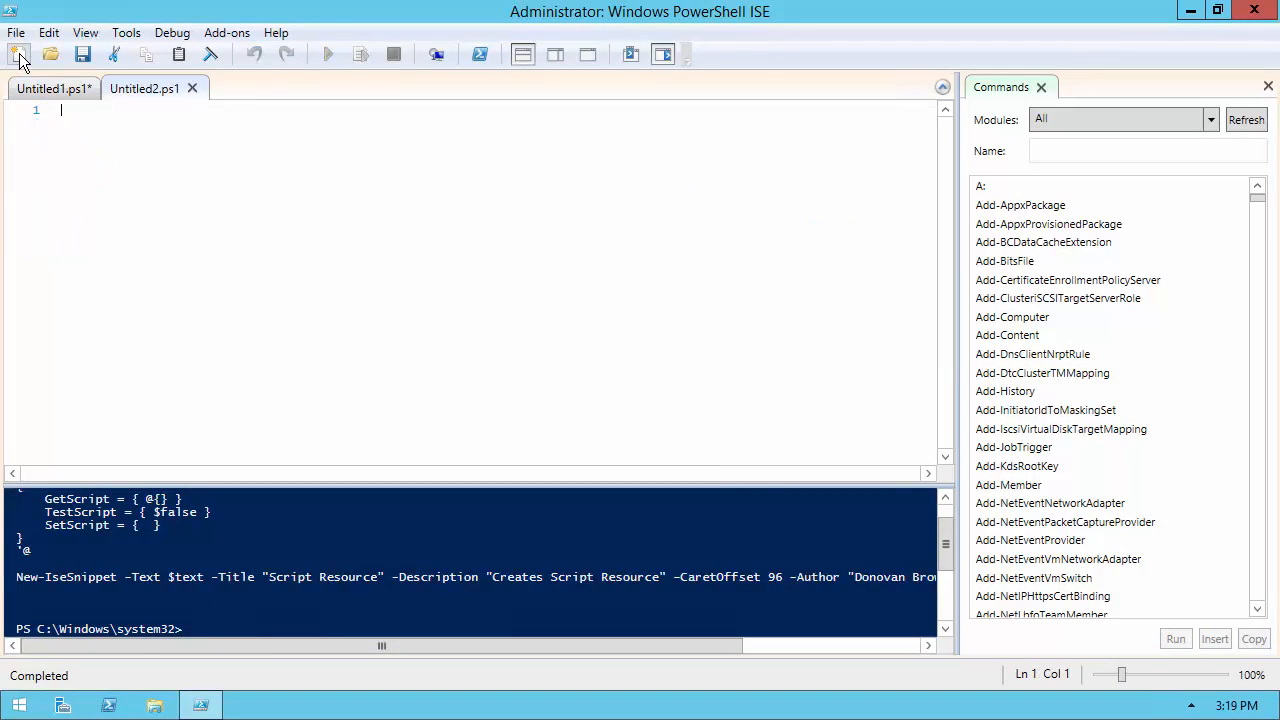
- In the console, begin entering Get-IseSnippet to list the registered snippets
{"action": "key", "text": "ctrl+j"}
{"action": "type", "text": "get"}
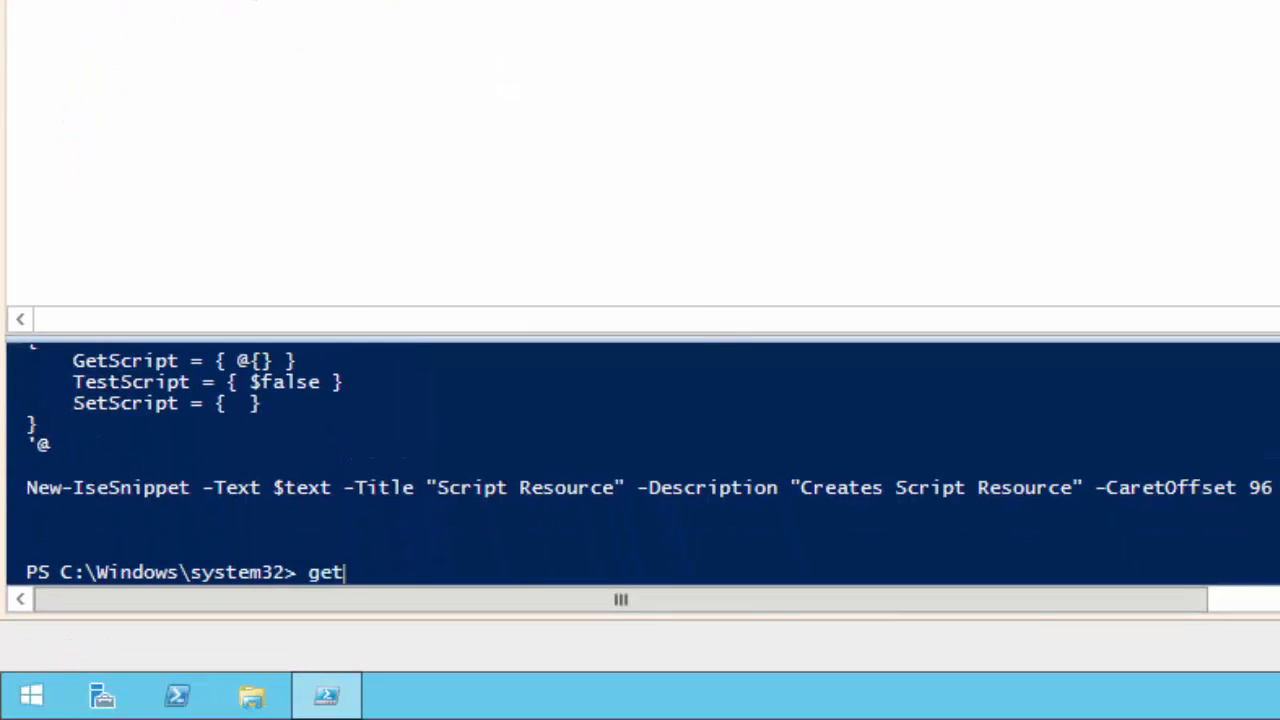
{"action": "type", "text": "-ise"}
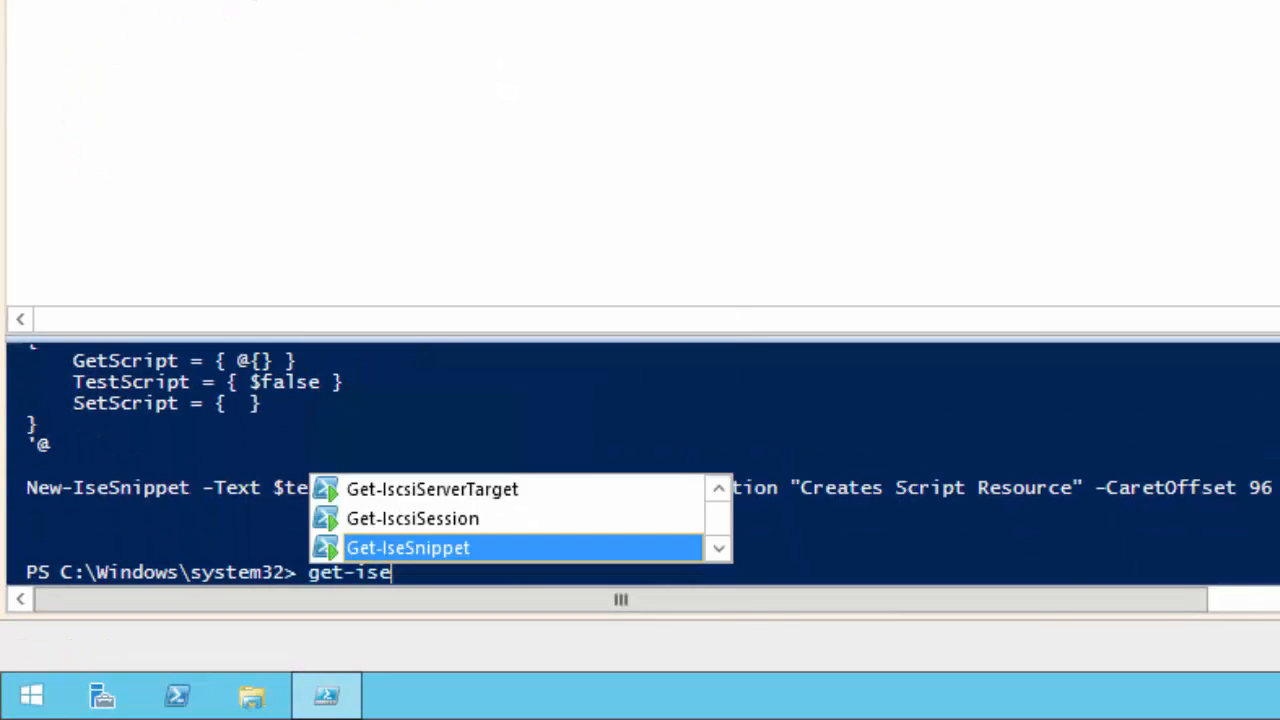